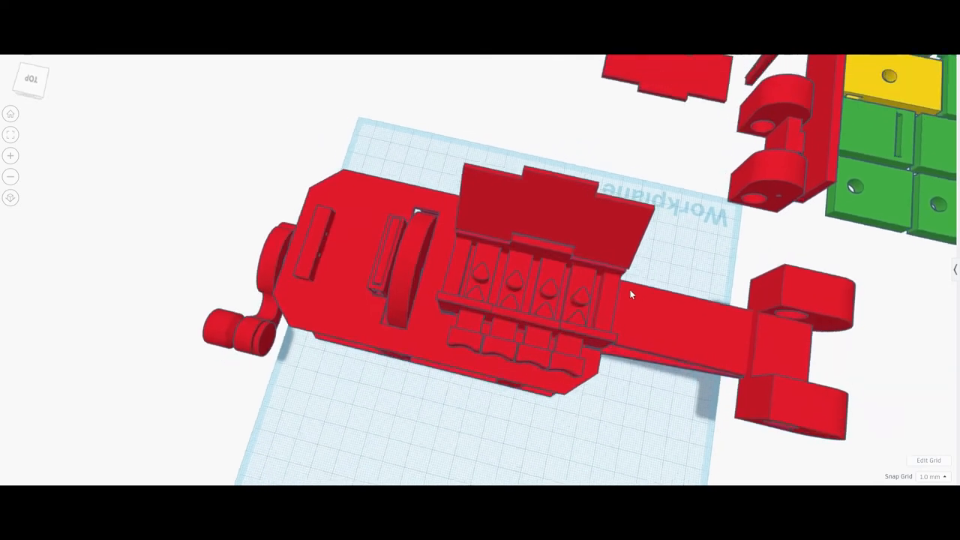
drag(630, 293, 547, 243)
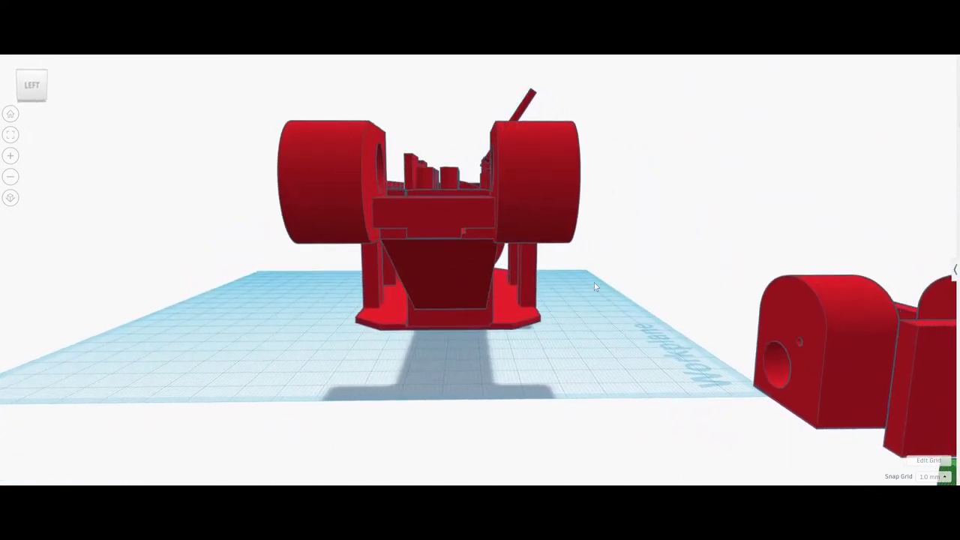
drag(594, 286, 453, 310)
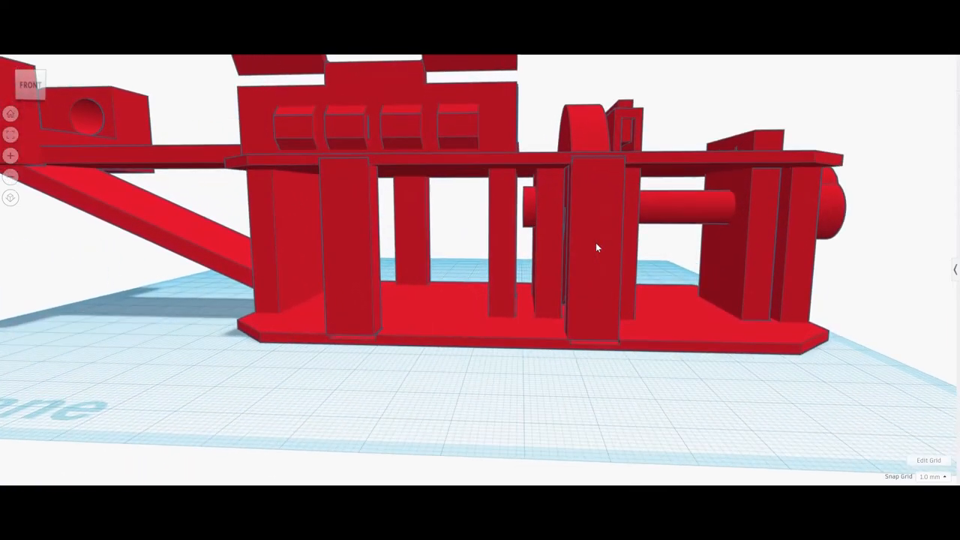
drag(597, 247, 588, 297)
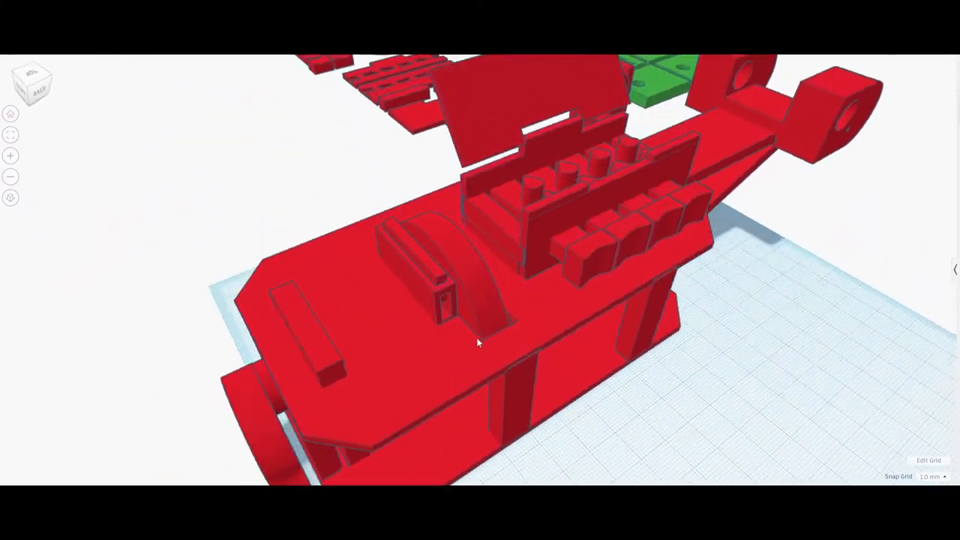
drag(480, 338, 537, 285)
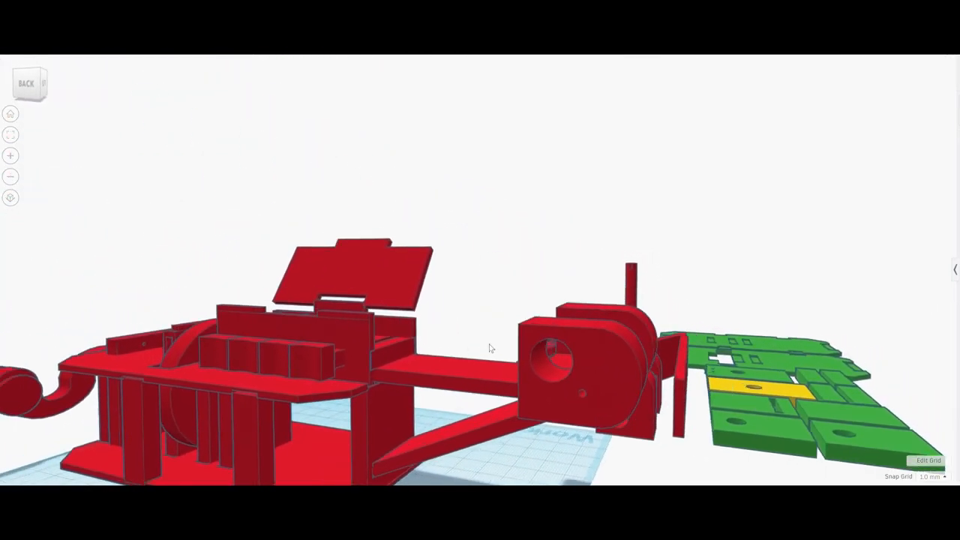
drag(493, 348, 453, 285)
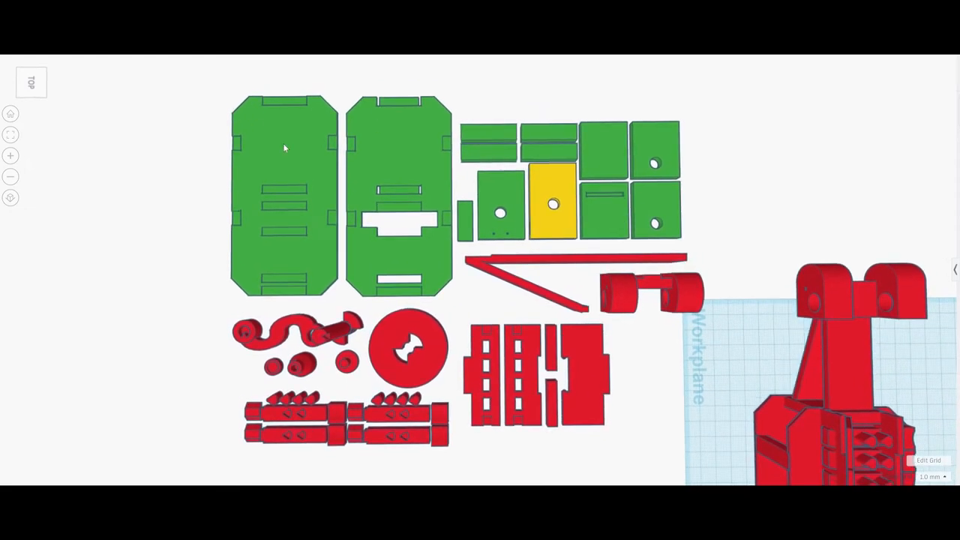
click(399, 195)
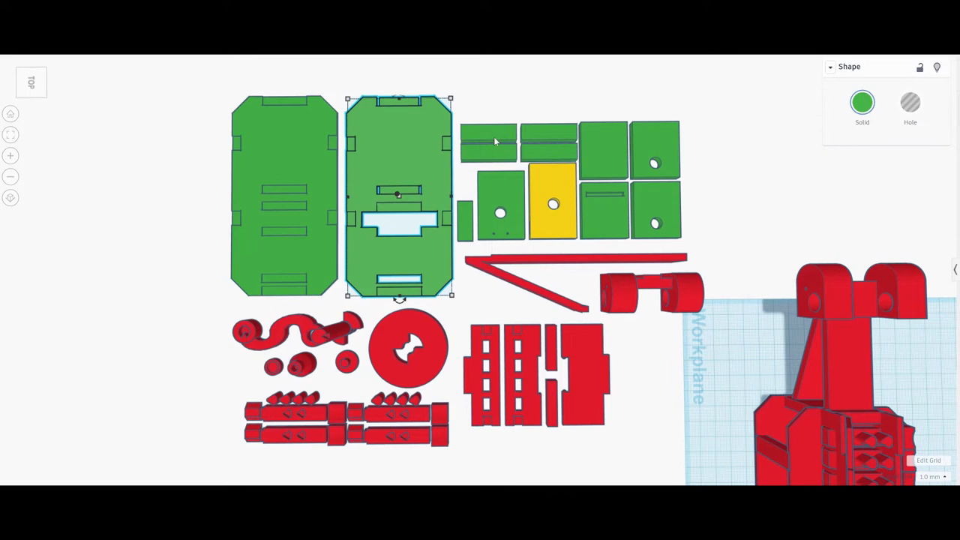
click(662, 231)
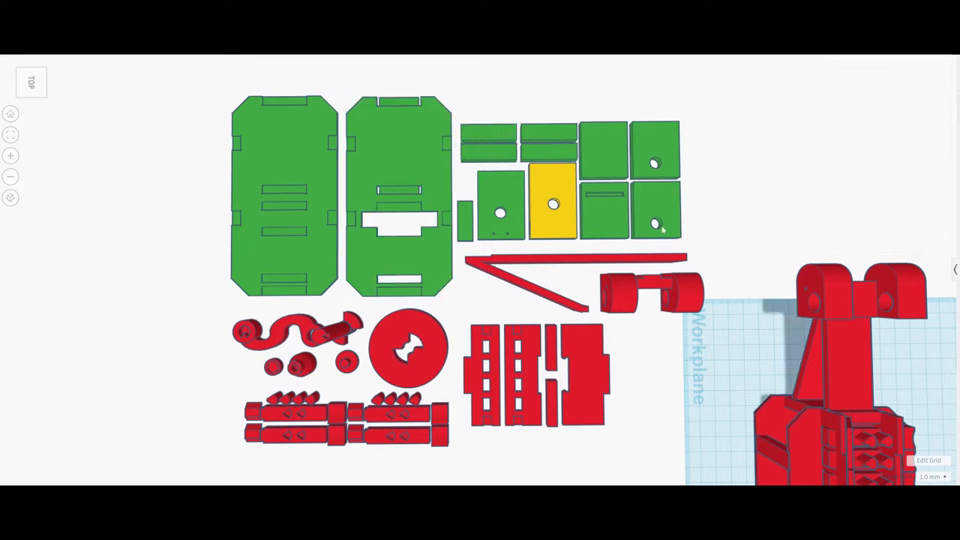
click(554, 207)
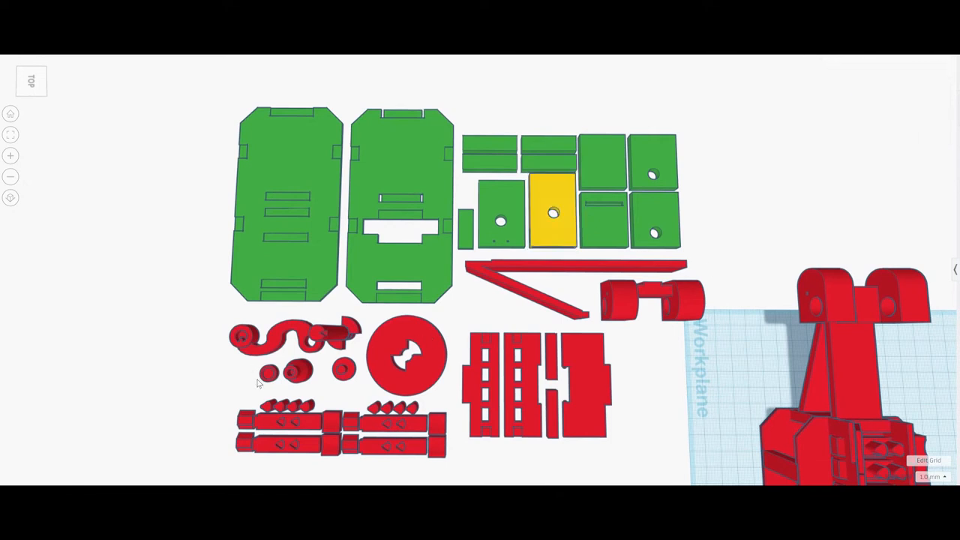
mouse_move(683, 353)
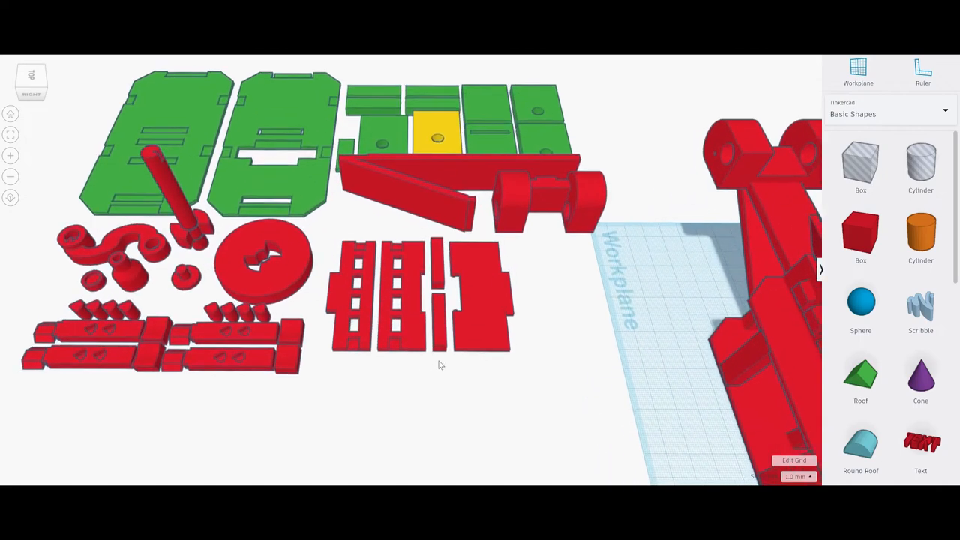
drag(438, 365, 345, 387)
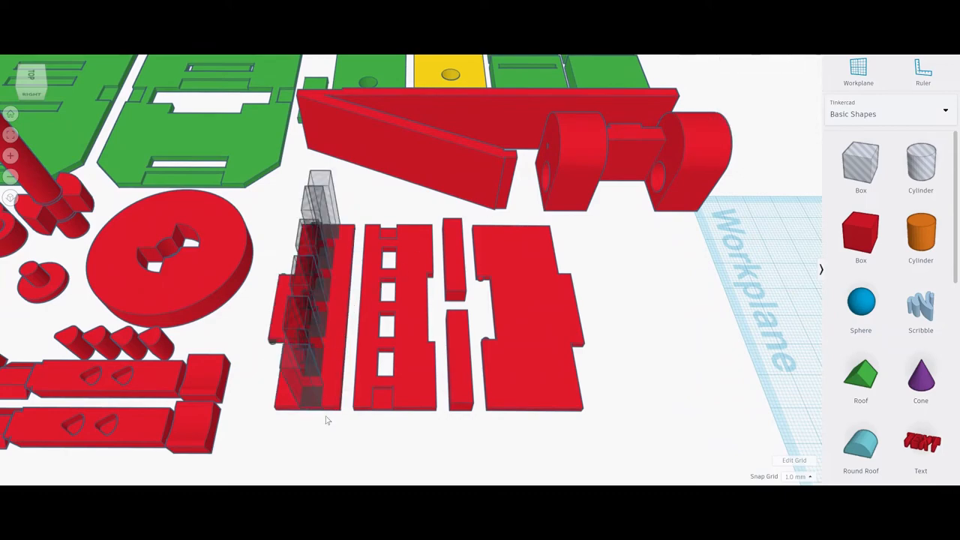
drag(327, 421, 600, 390)
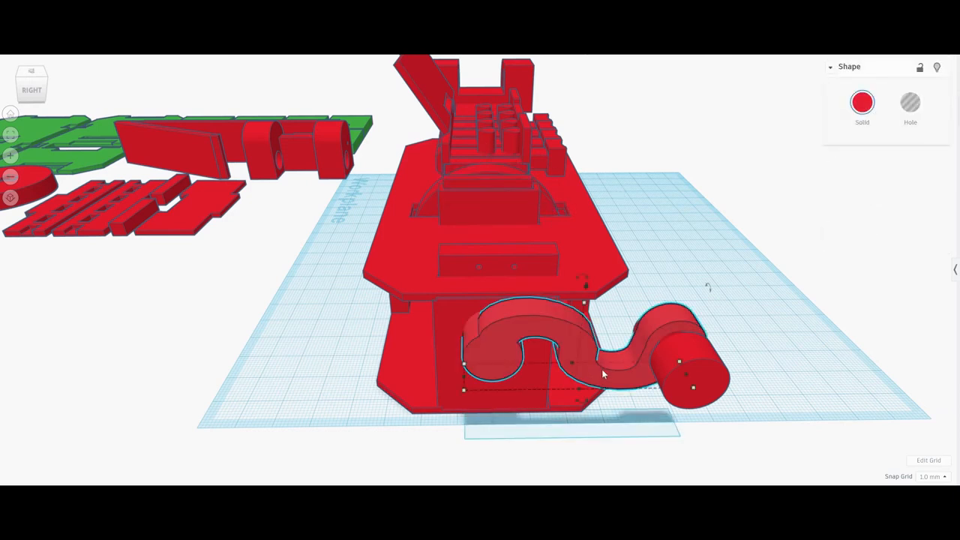
mouse_move(409, 288)
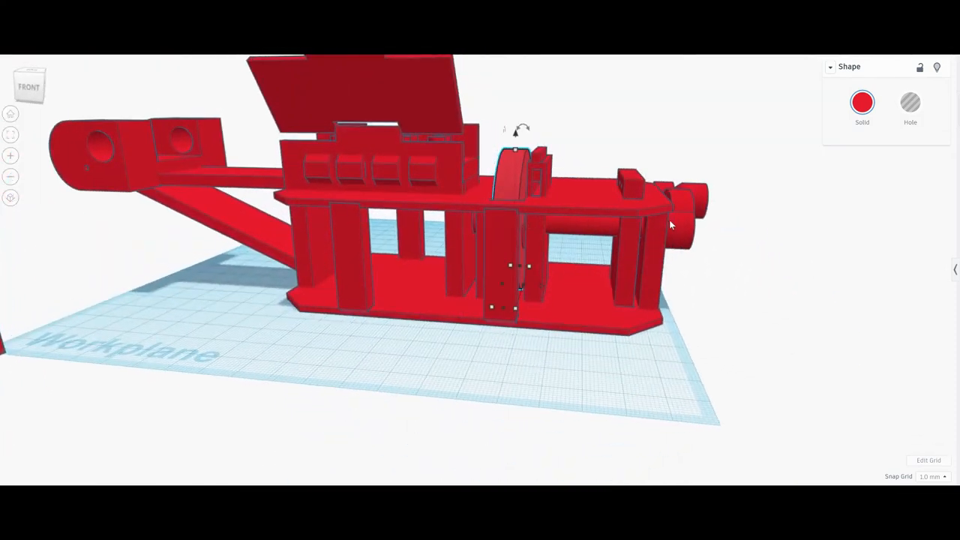
drag(525, 225, 548, 150)
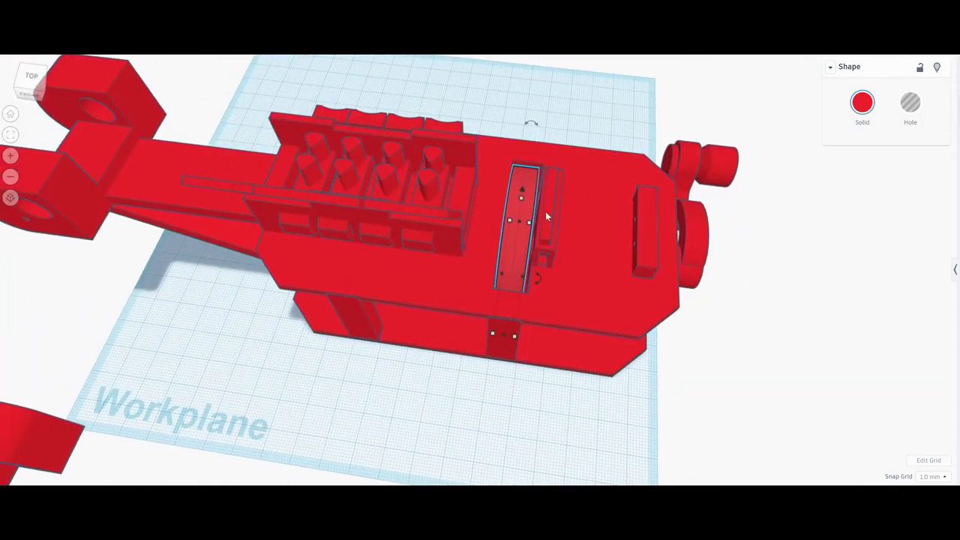